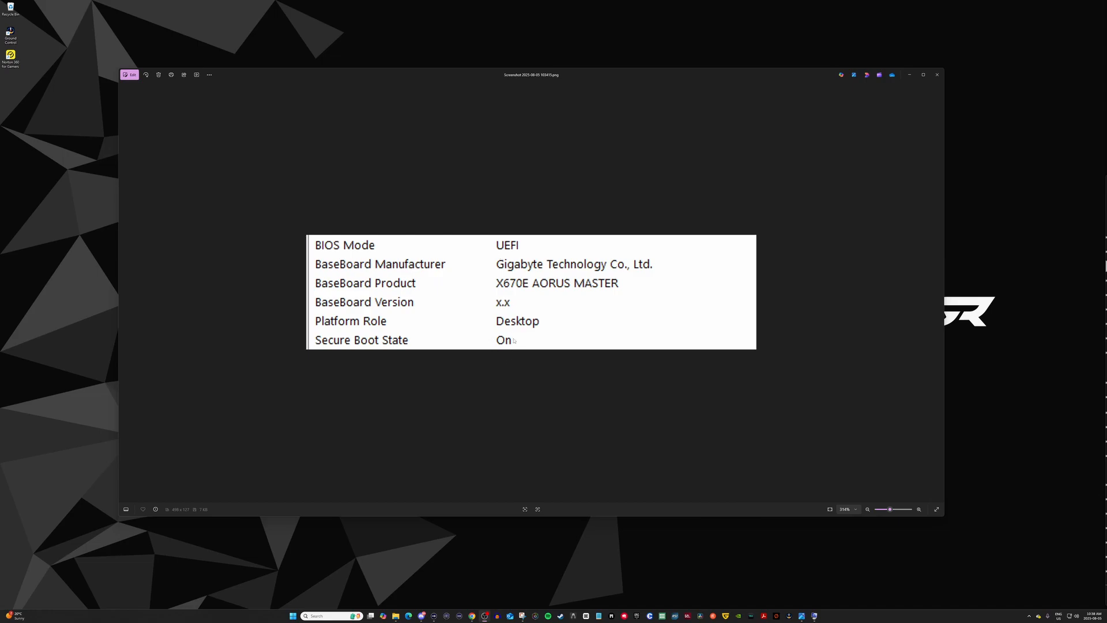
mouse_move(378, 245)
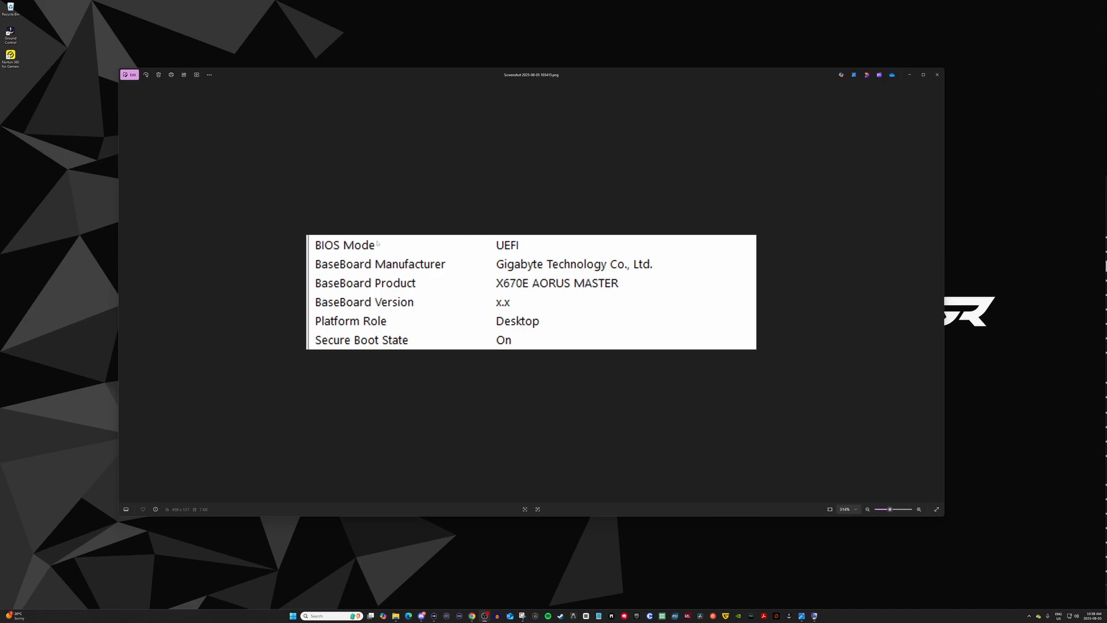
mouse_move(515, 353)
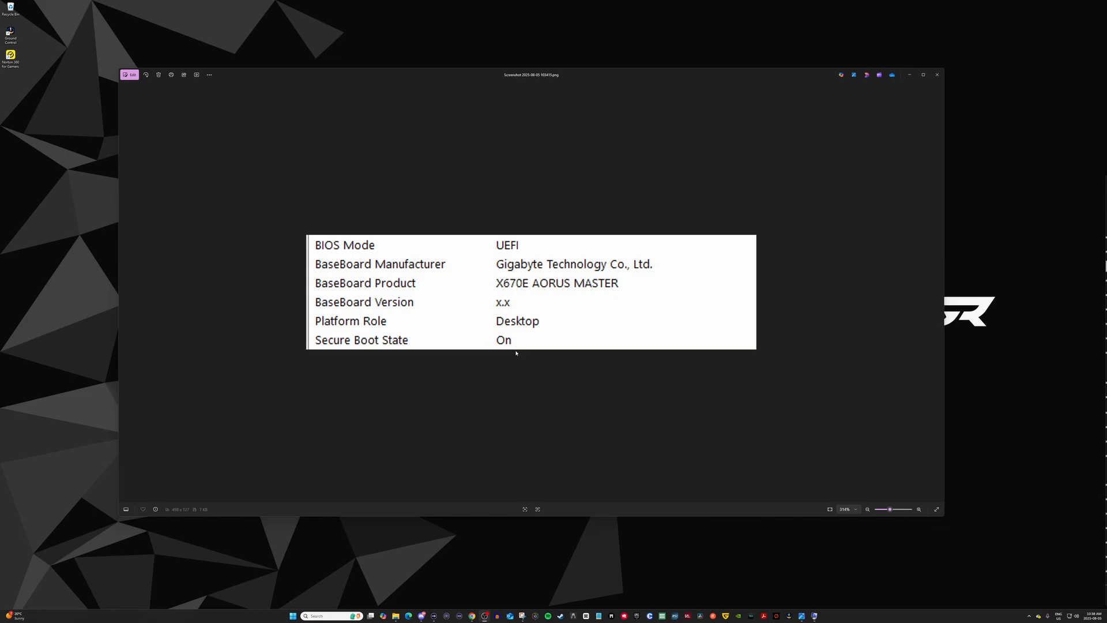
mouse_move(523, 352)
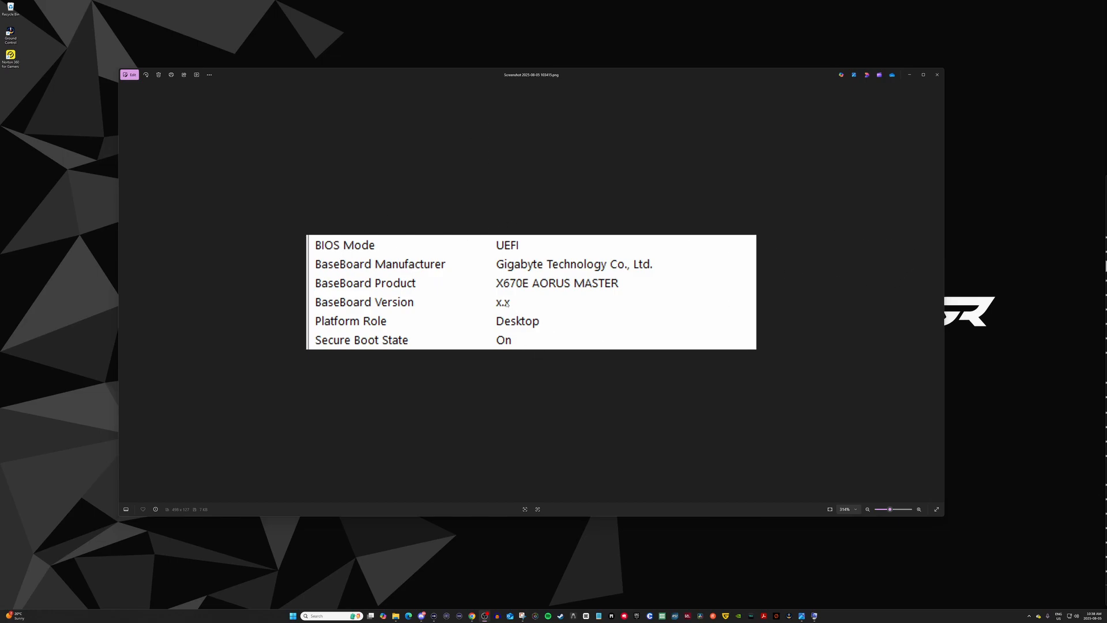
mouse_move(793, 151)
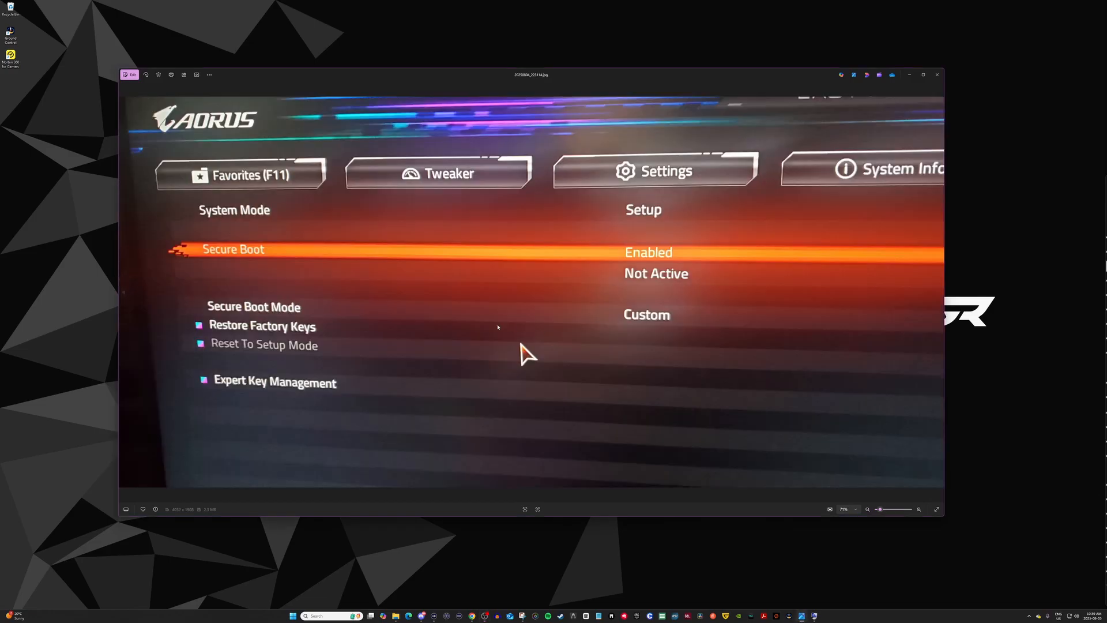
mouse_move(866, 281)
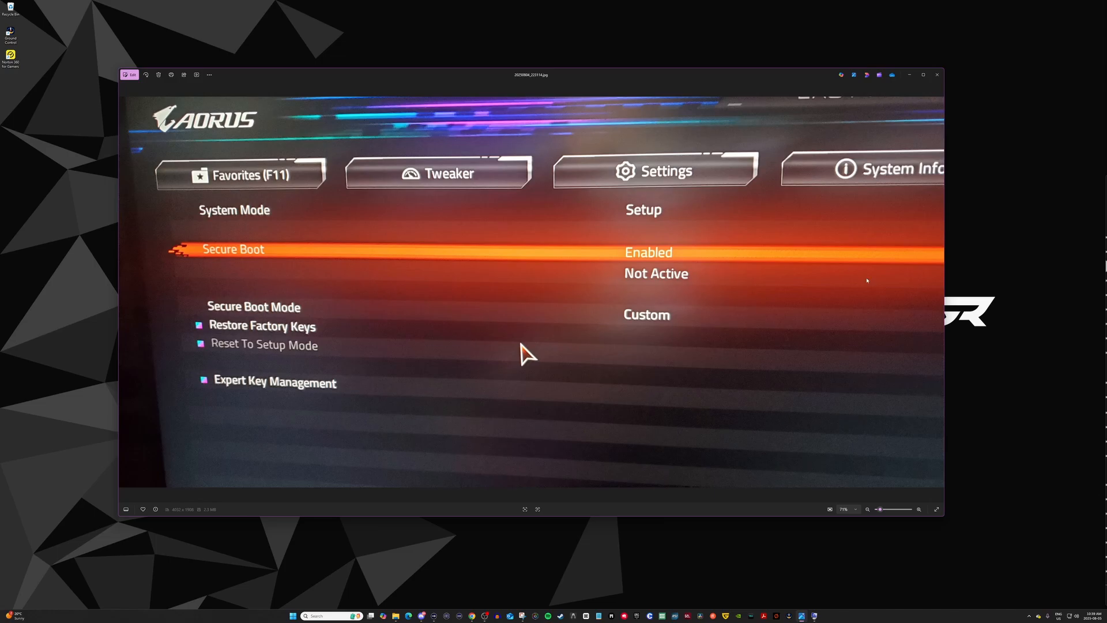
mouse_move(896, 239)
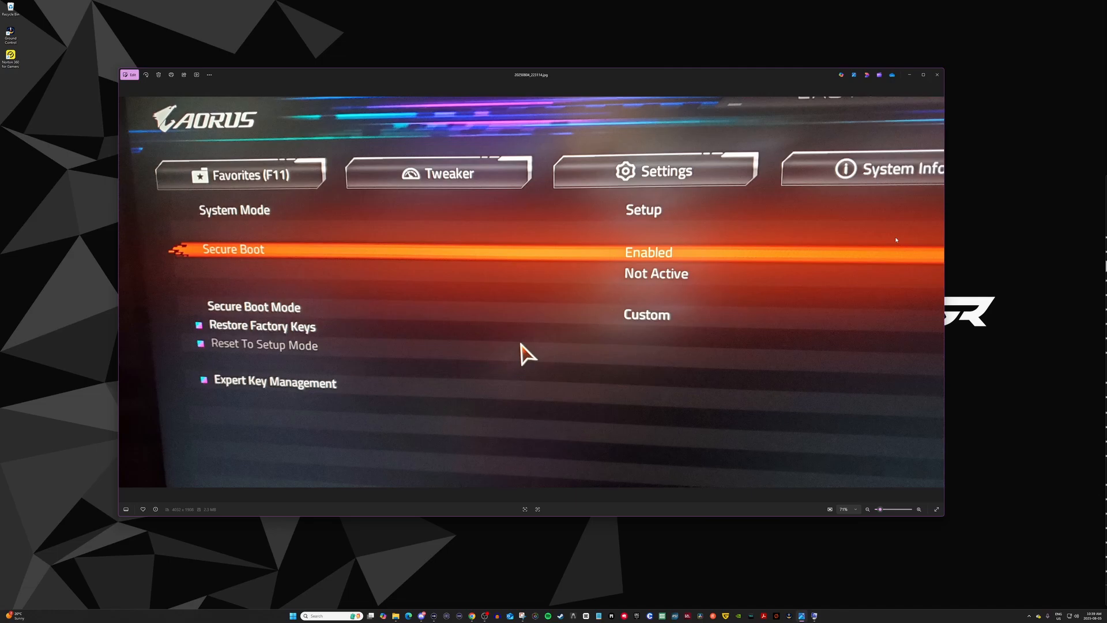
mouse_move(644, 133)
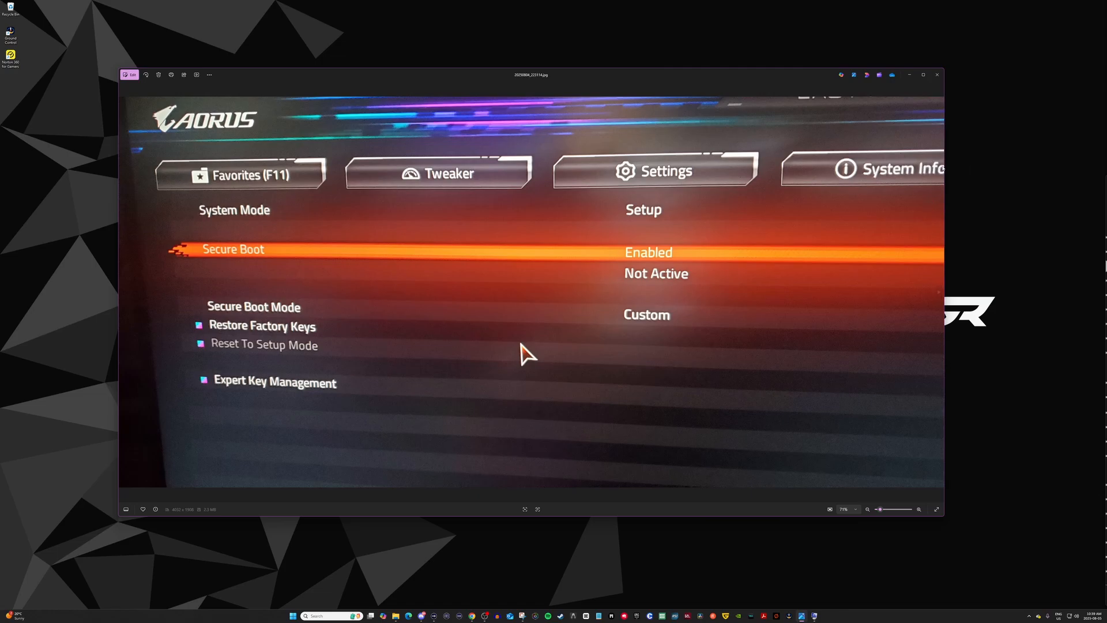
mouse_move(1039, 172)
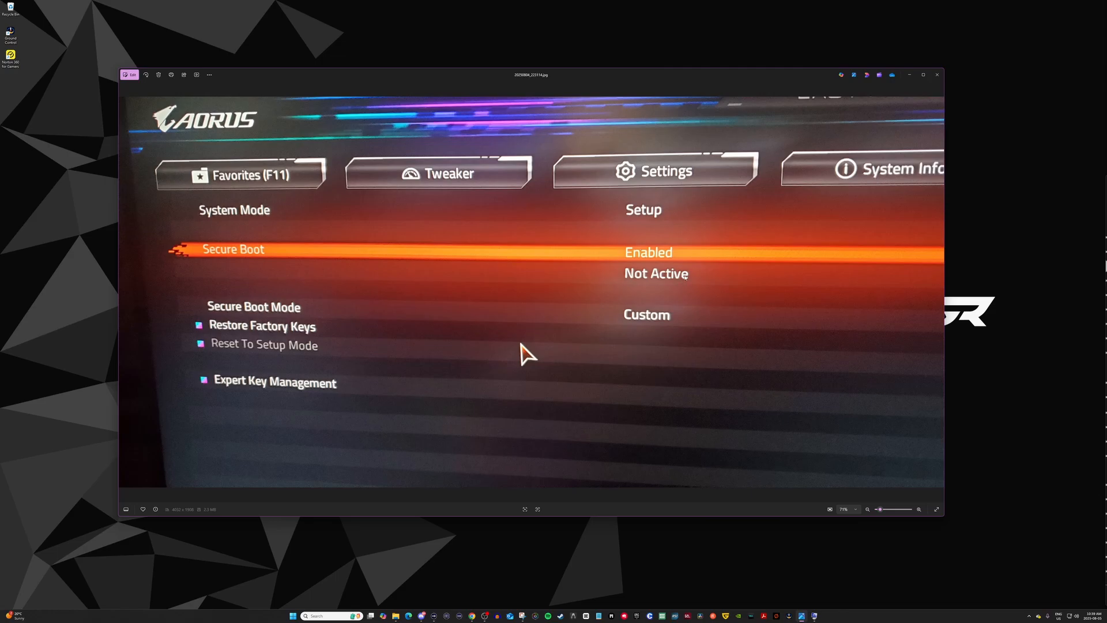
mouse_move(611, 340)
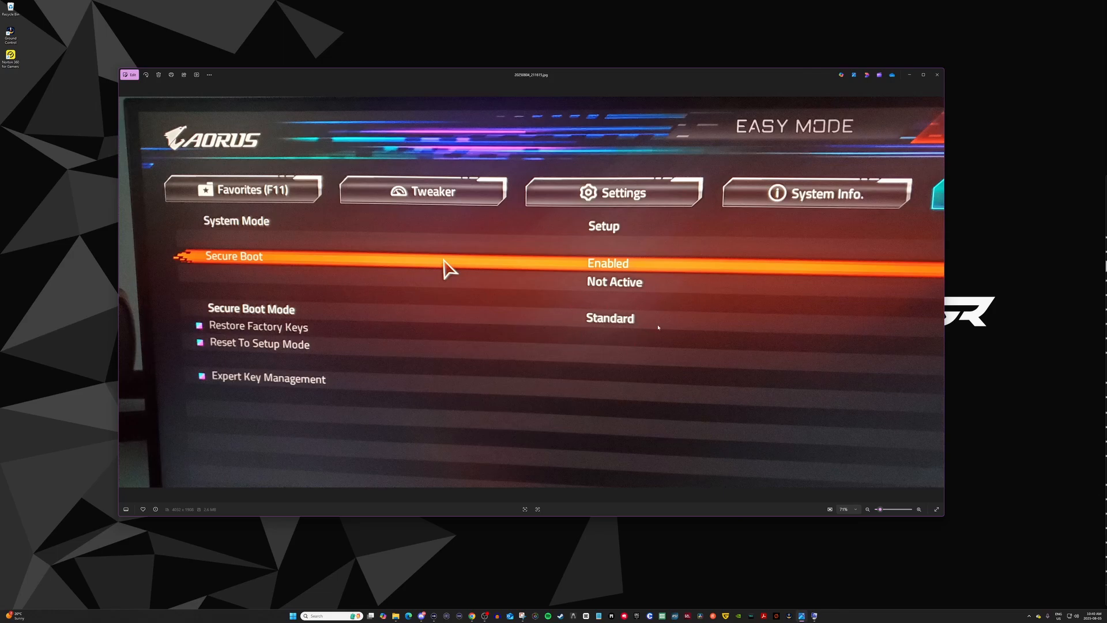
mouse_move(866, 217)
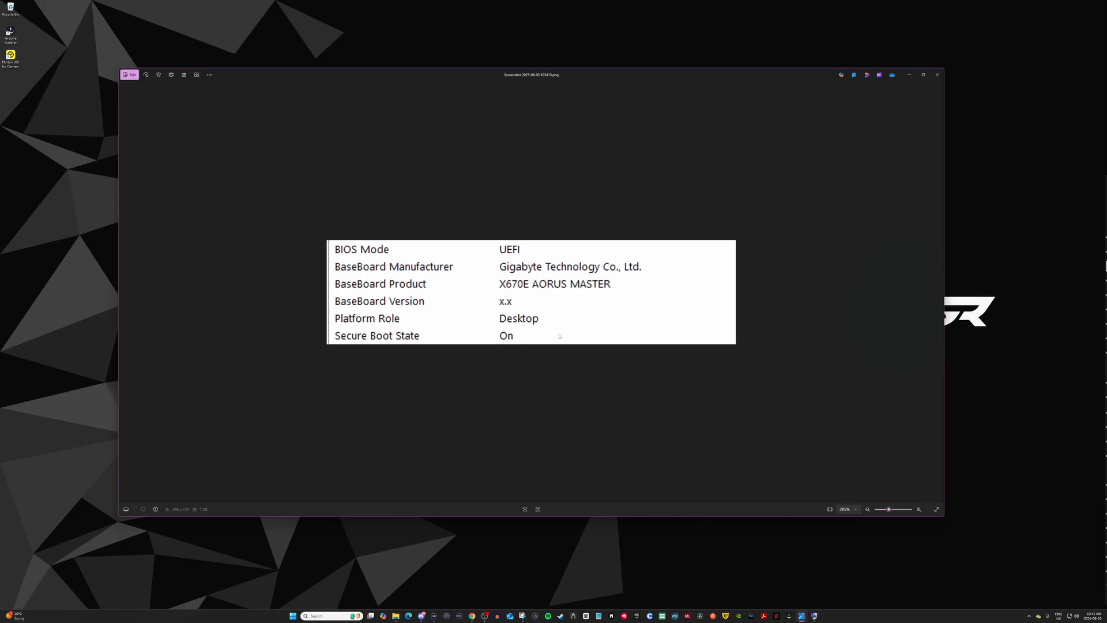
mouse_move(512, 351)
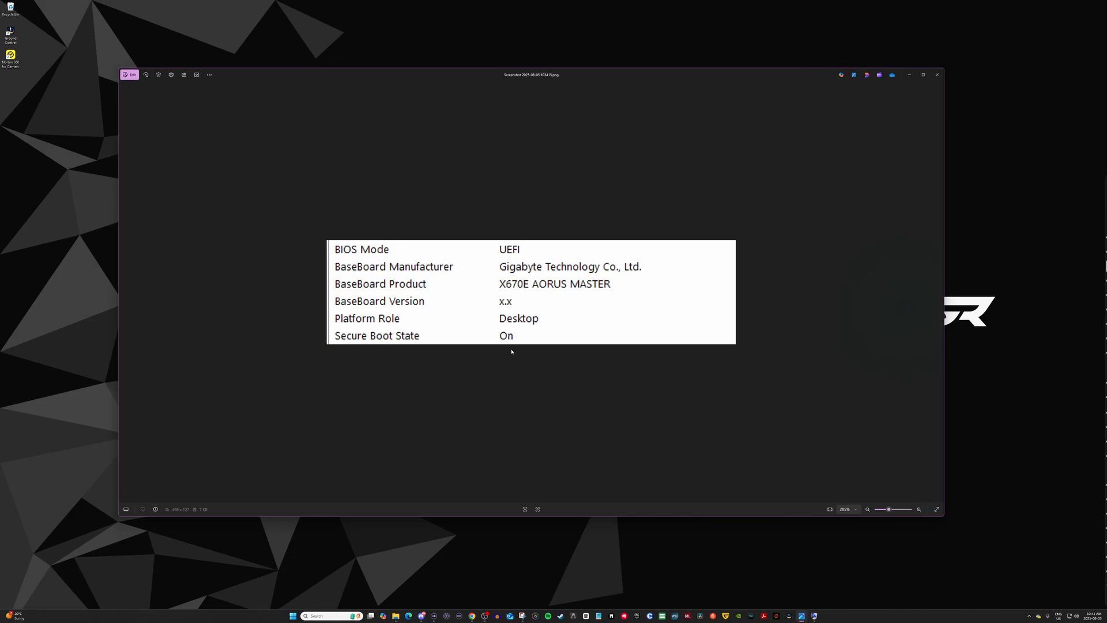
mouse_move(518, 352)
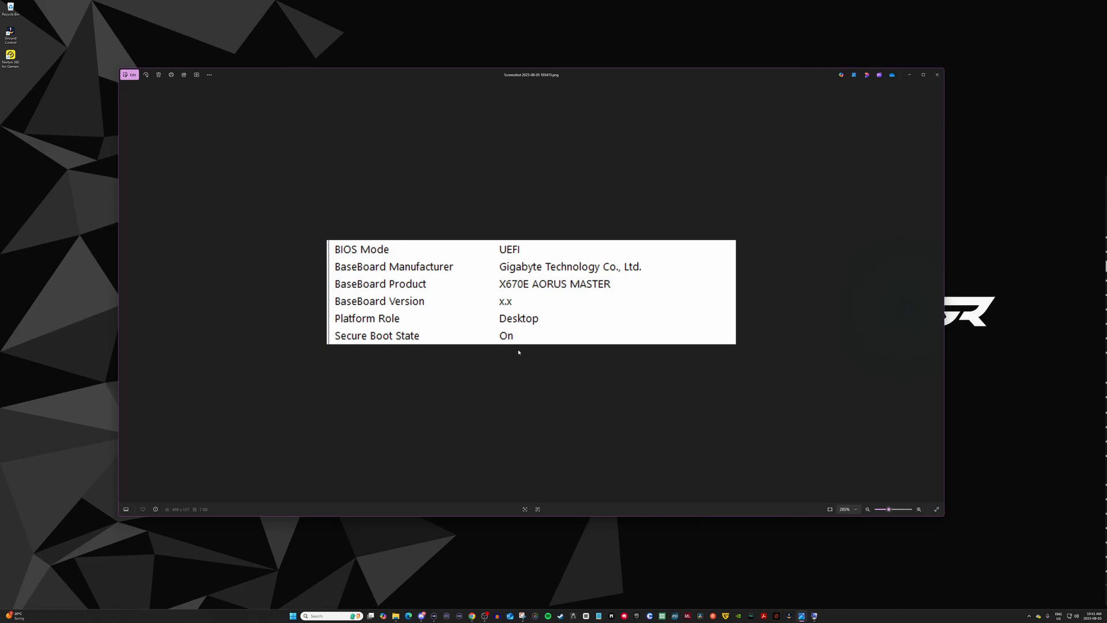